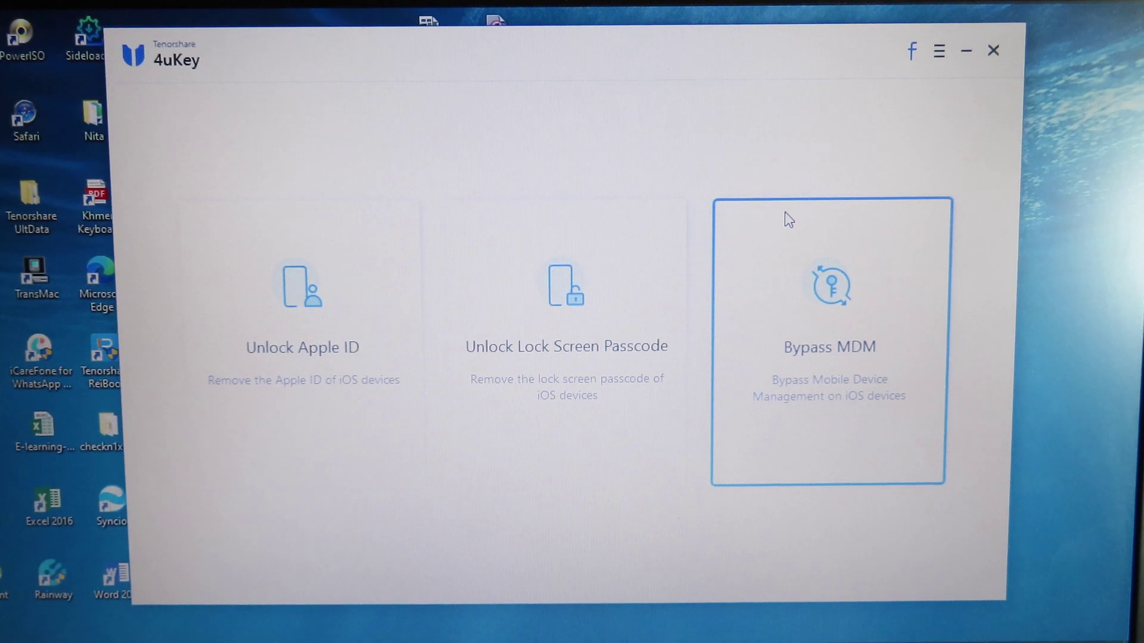
{"action": "mouse_move", "coordinate": [584, 175]}
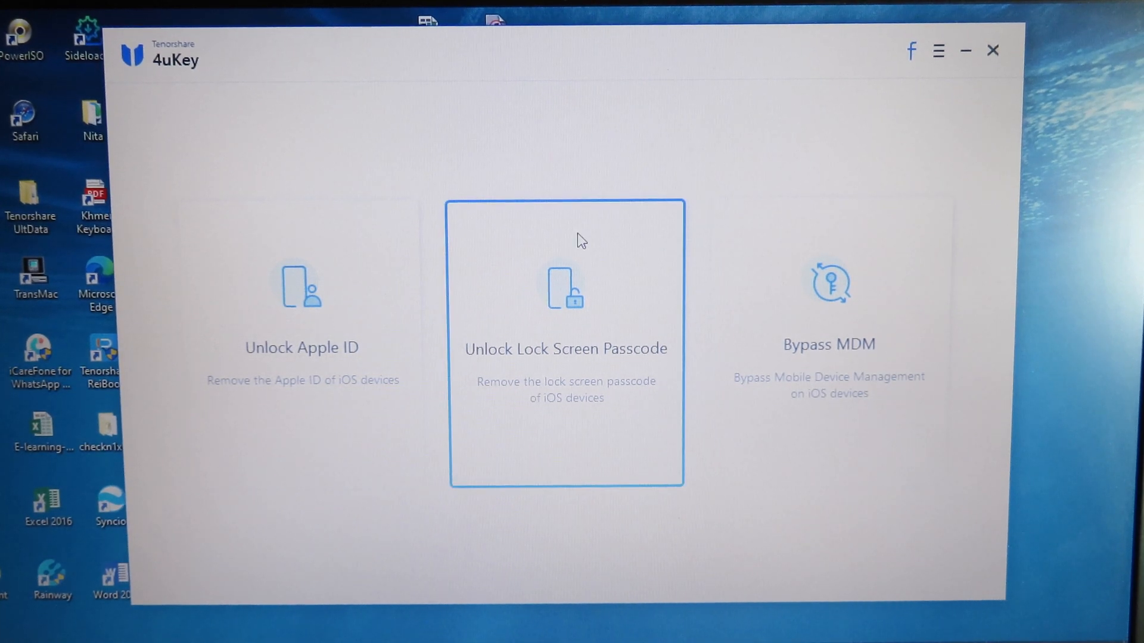
Step: Choose Unlock Lock Screen Passcode, start the removal and dismiss the iTunes update-or-restore prompt
{"action": "left_click", "coordinate": [566, 320]}
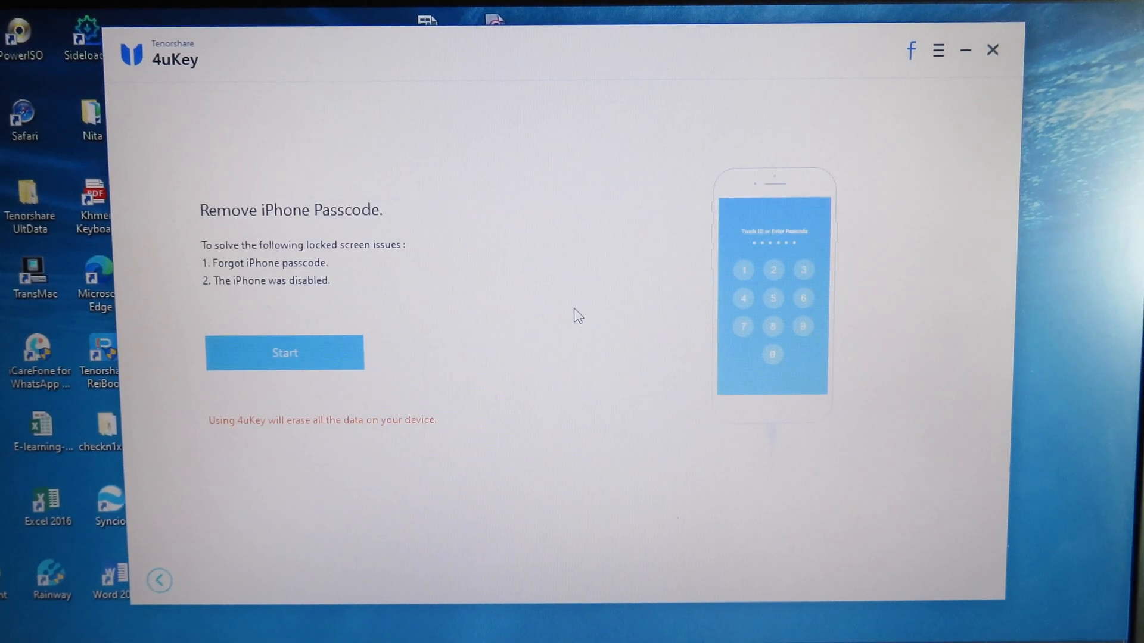
{"action": "mouse_move", "coordinate": [386, 349]}
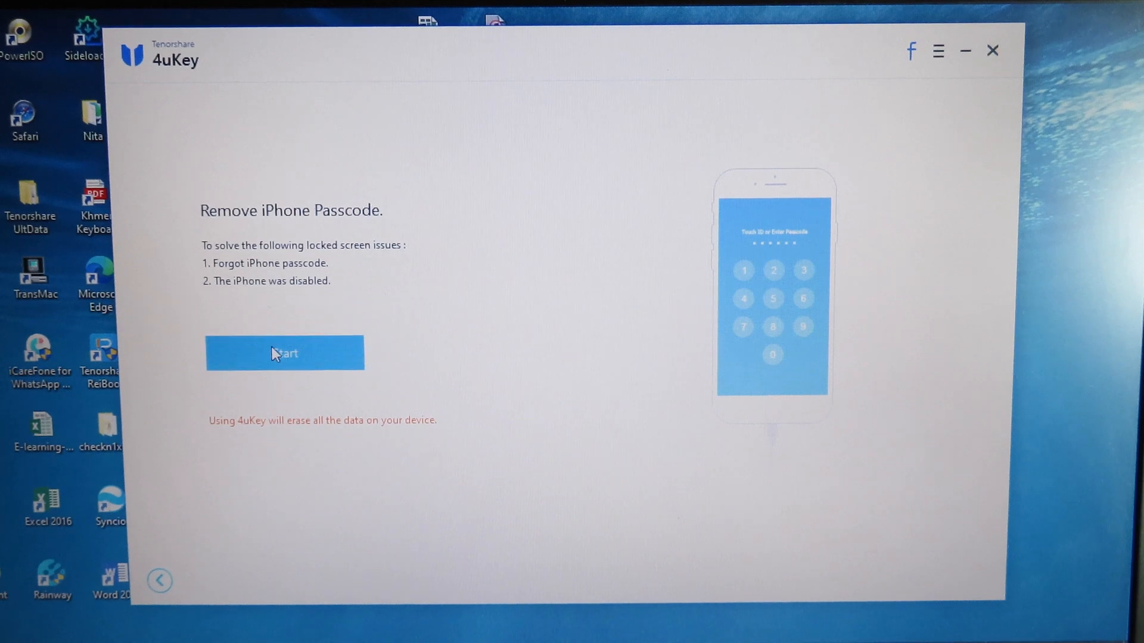
{"action": "left_click", "coordinate": [284, 352]}
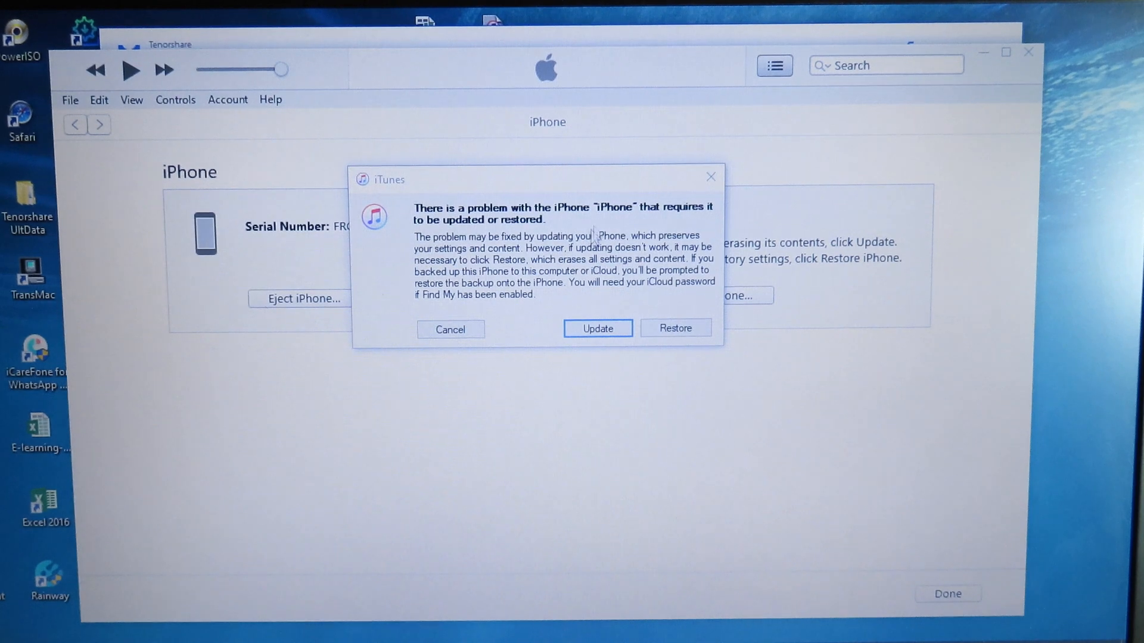
{"action": "left_click", "coordinate": [449, 329]}
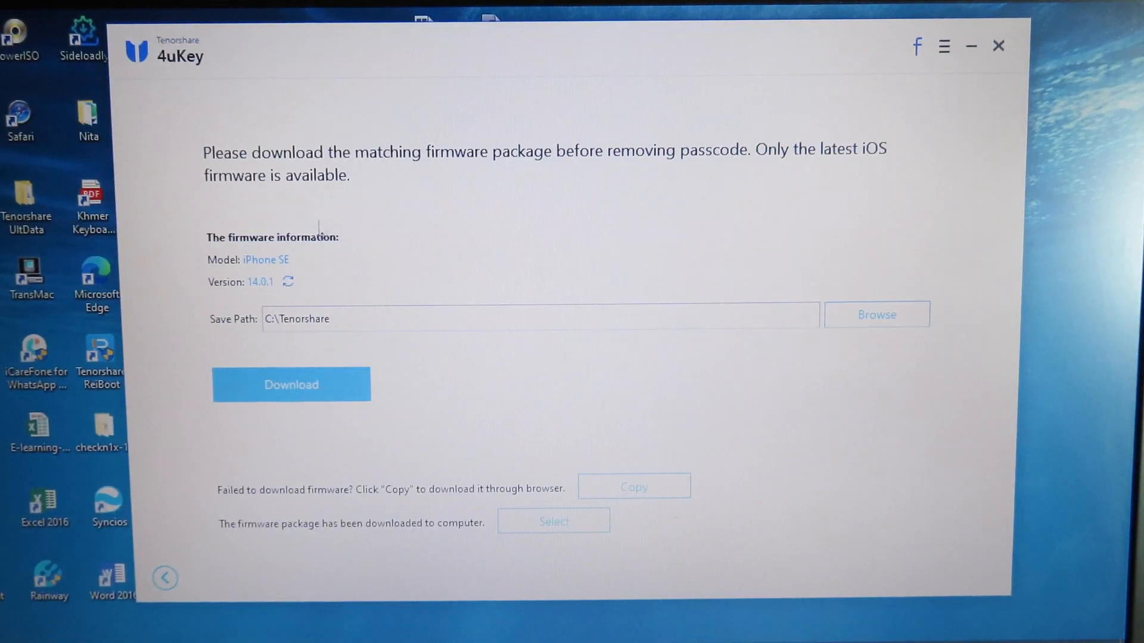
{"action": "mouse_move", "coordinate": [422, 206]}
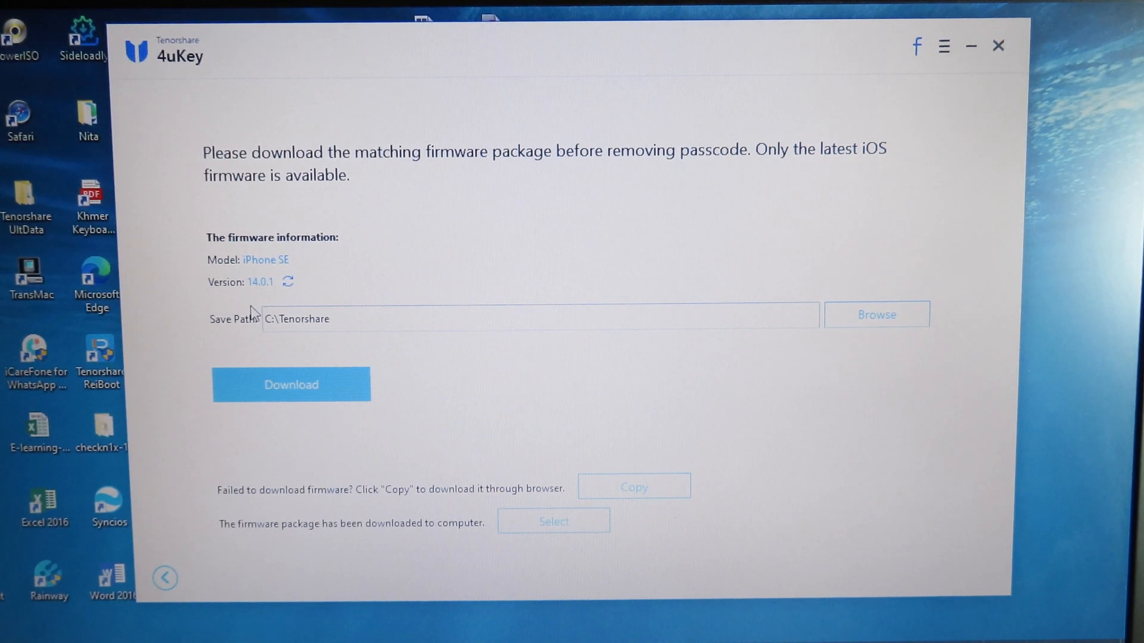
{"action": "mouse_move", "coordinate": [250, 287]}
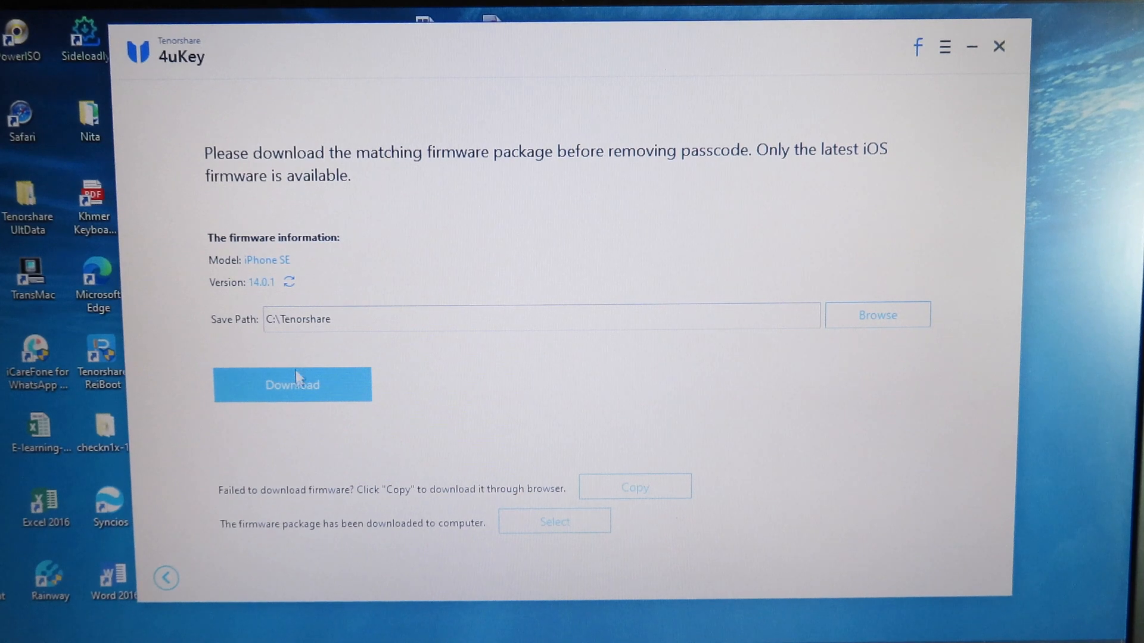
Step: Download the iOS 14.0.1 firmware package to C:\Tenorshare for the iPhone SE
{"action": "left_click", "coordinate": [290, 385]}
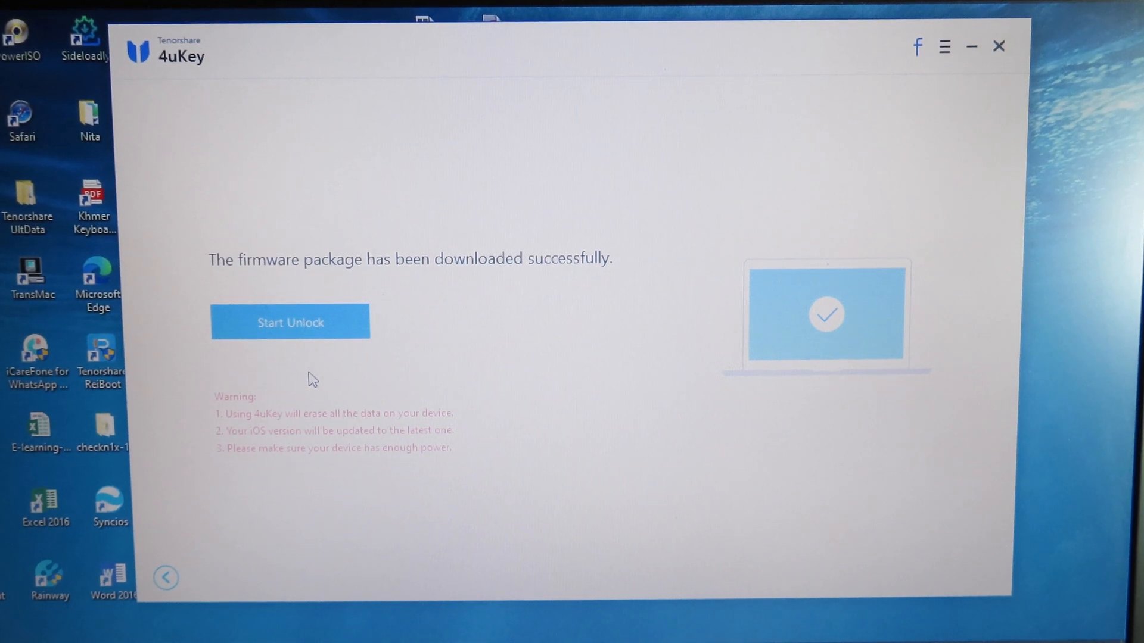
Step: Start Unlock to remove the passcode using the downloaded firmware package
{"action": "left_click", "coordinate": [289, 321]}
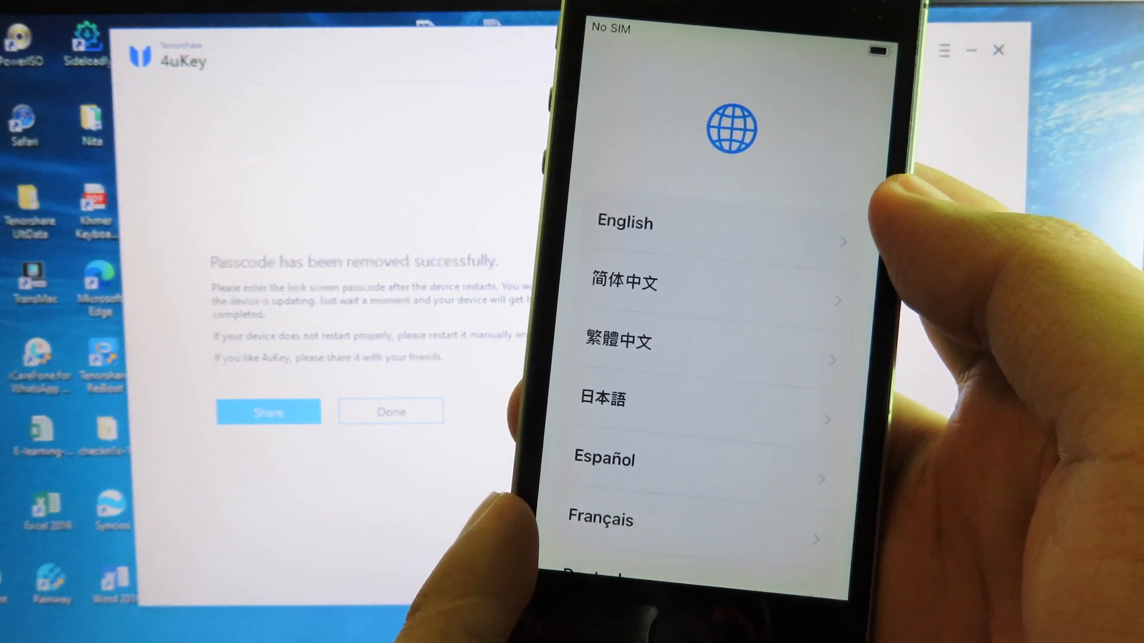
Step: Choose English on the iPhone's Hello screen and finish setup to reach the home screen
{"action": "left_click", "coordinate": [623, 222]}
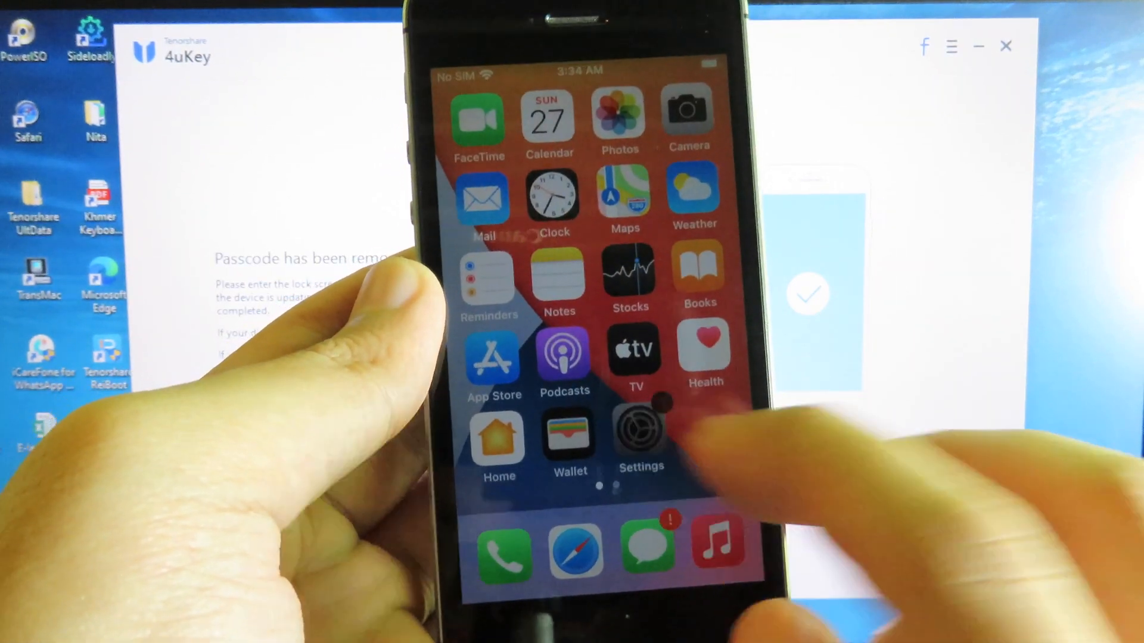
Step: Go through Settings > General > About to confirm iPhone SE running iOS 14.0.1
{"action": "left_click", "coordinate": [640, 434]}
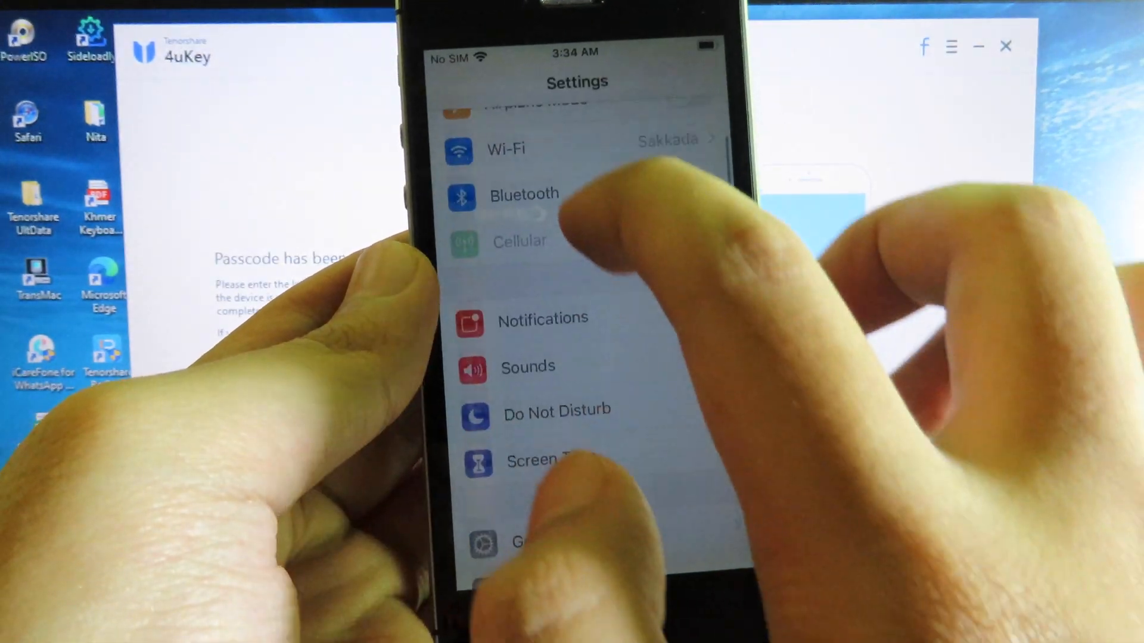
{"action": "left_click", "coordinate": [521, 542]}
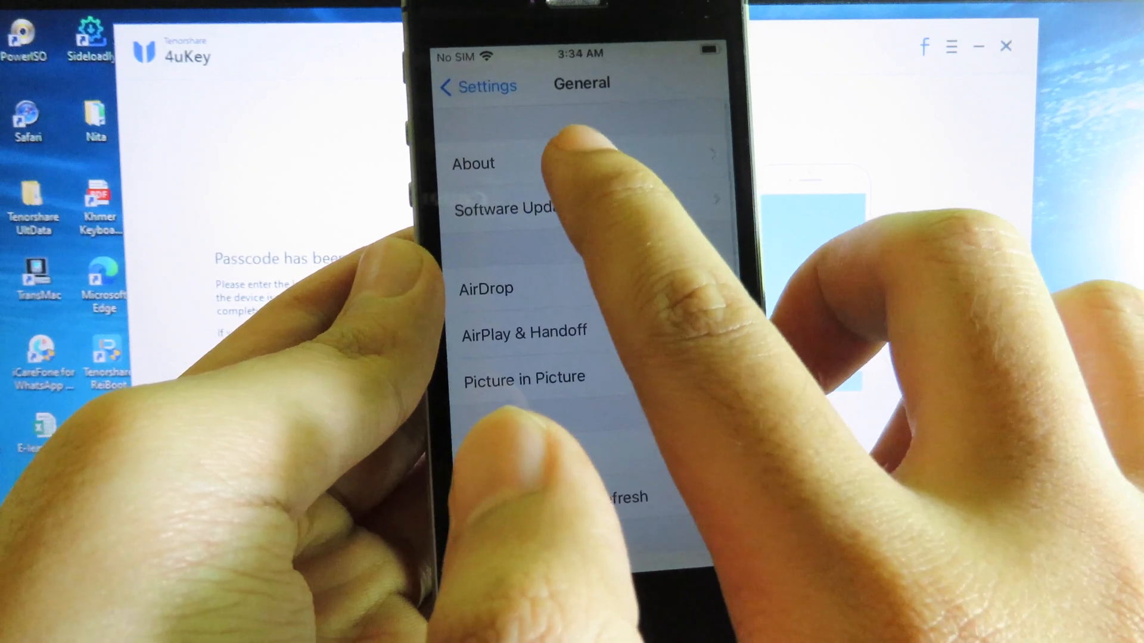
{"action": "left_click", "coordinate": [473, 163]}
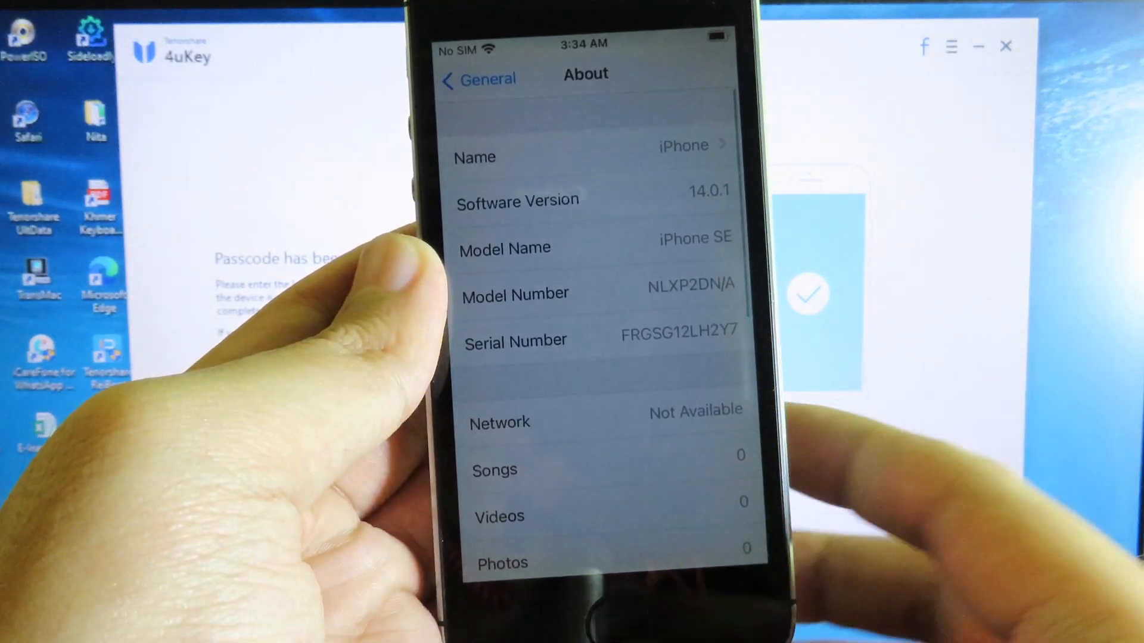